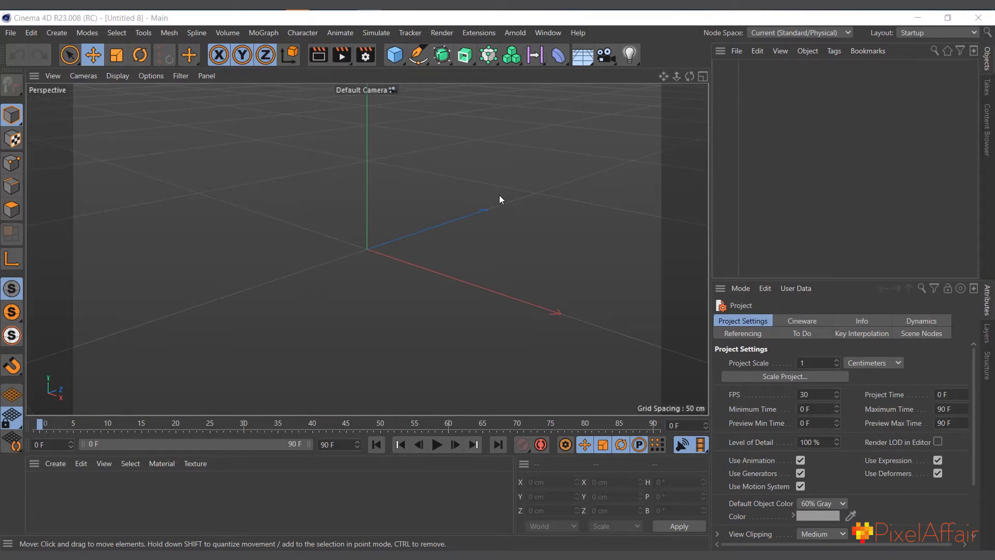
mouse_move(250, 219)
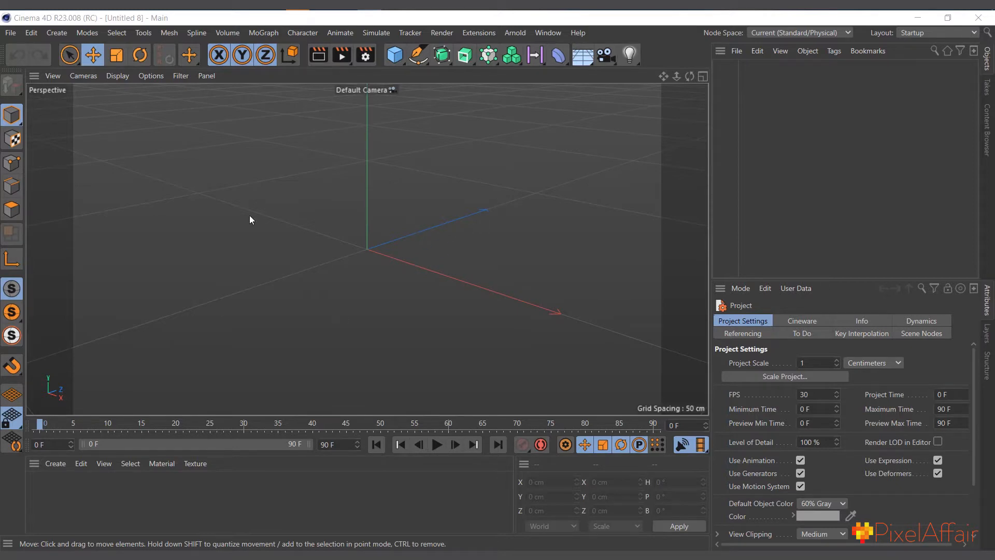
mouse_move(349, 313)
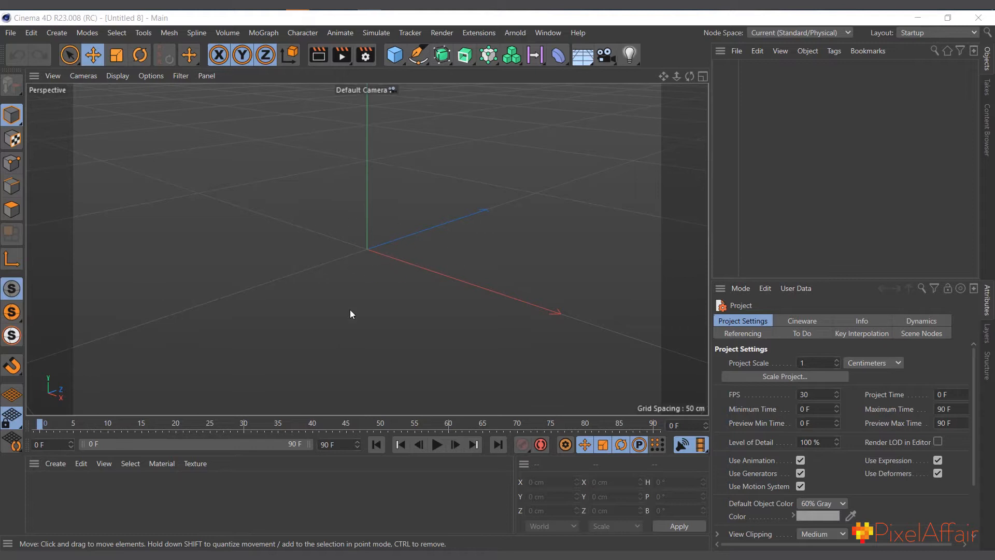
mouse_move(341, 219)
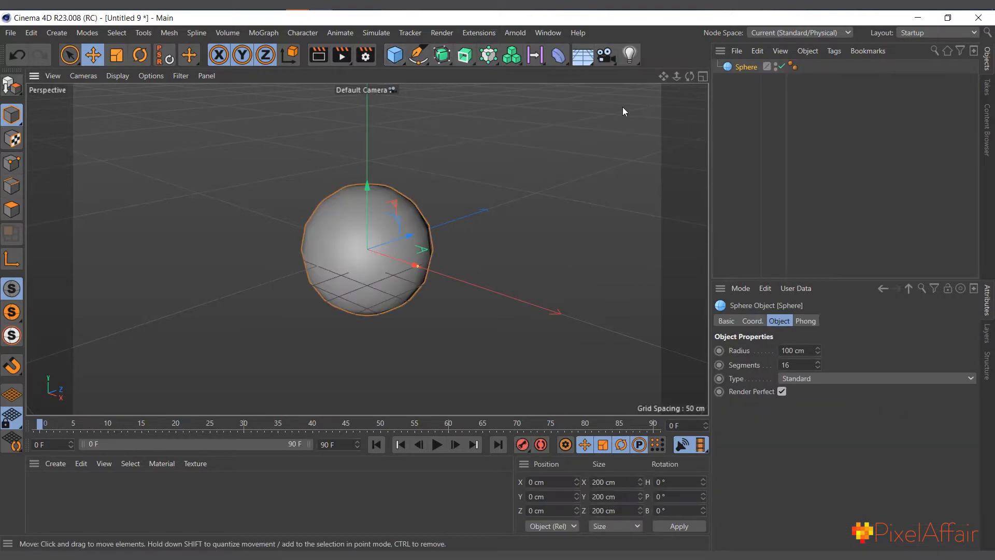
Add a Camera deformer to the scene from the Deformers list.
left_click(556, 55)
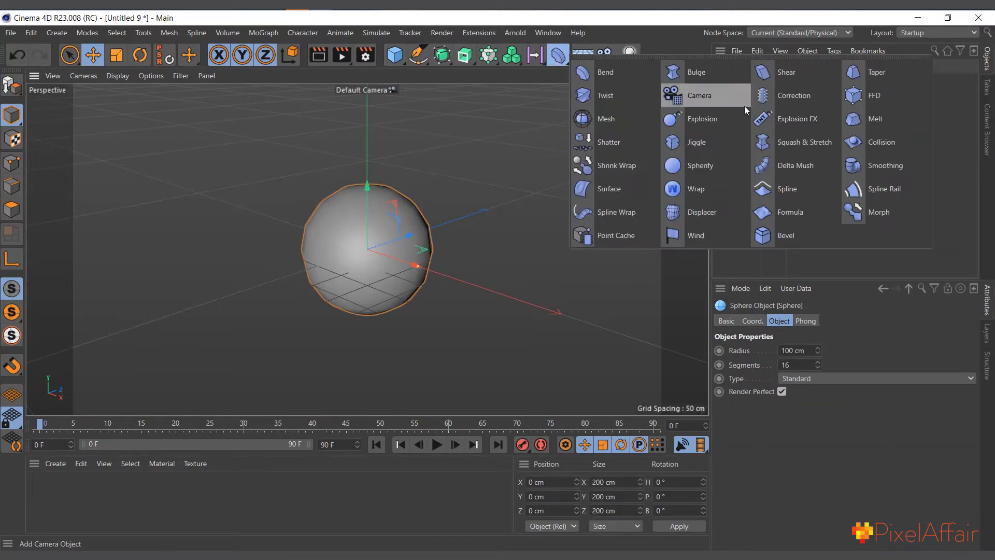
left_click(700, 95)
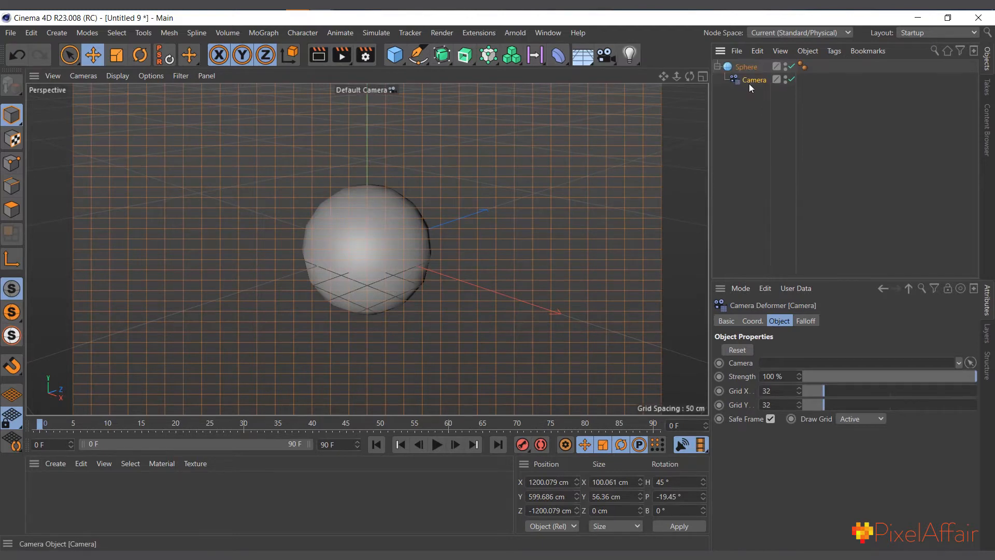
mouse_move(742, 402)
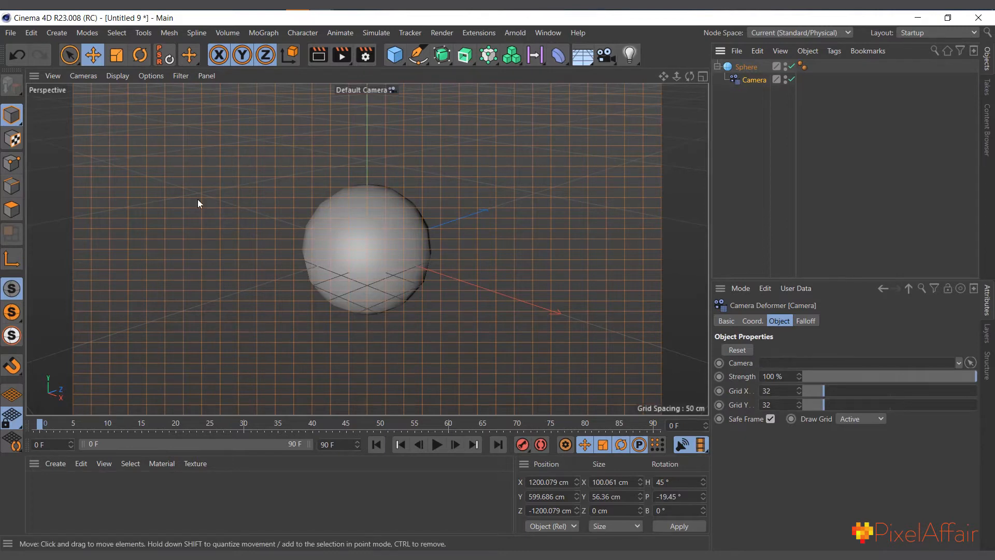
mouse_move(355, 351)
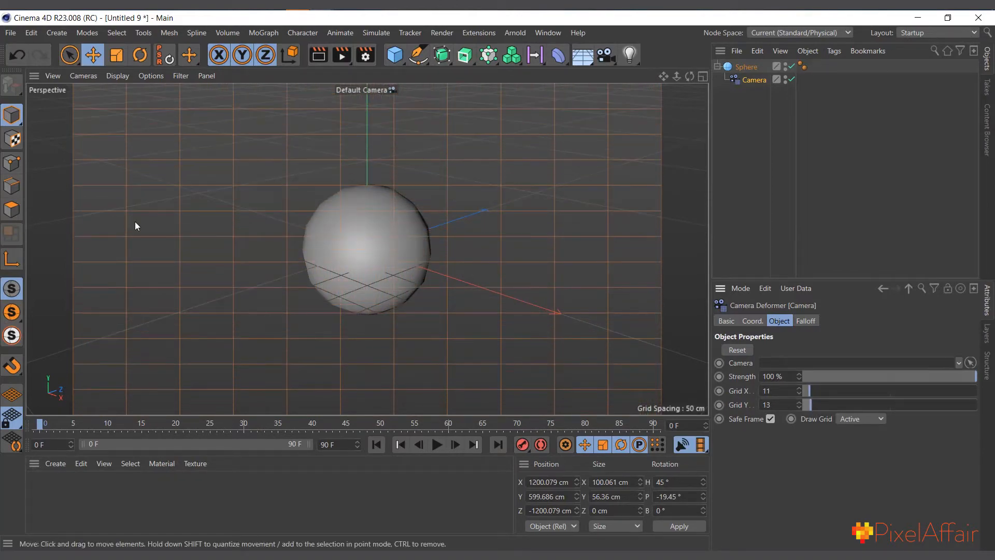
Switch to Point mode and select a grid point just right of the sphere.
left_click(11, 163)
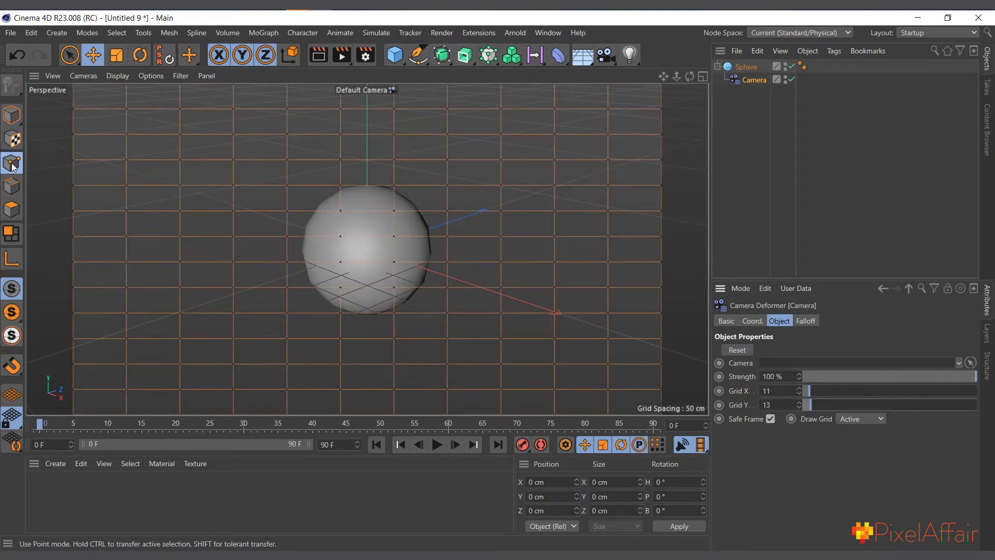
left_click(342, 236)
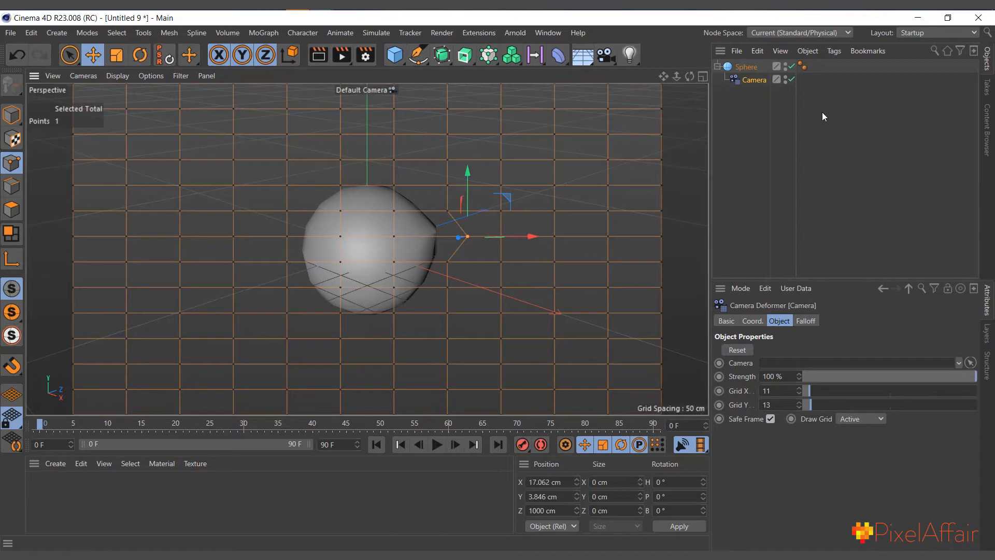
mouse_move(432, 146)
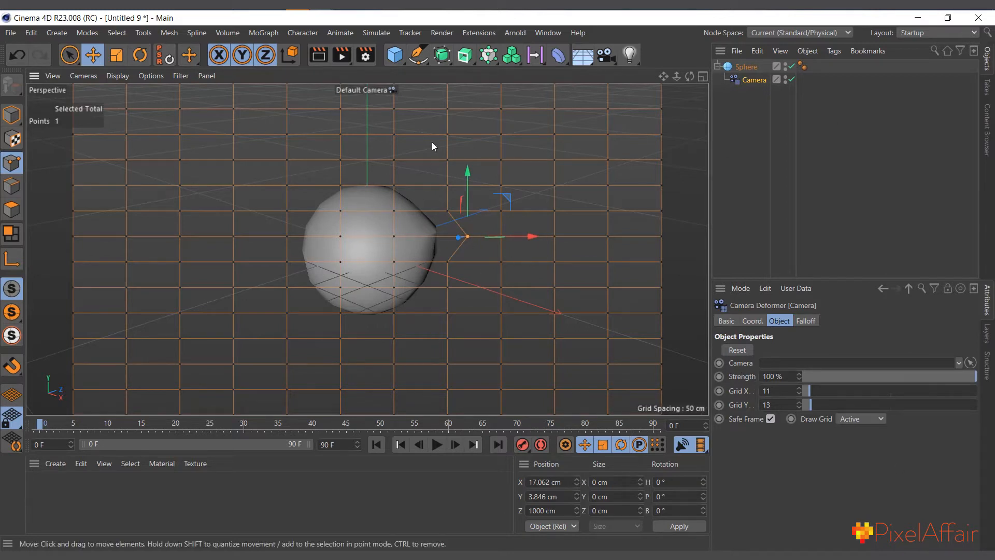
mouse_move(312, 247)
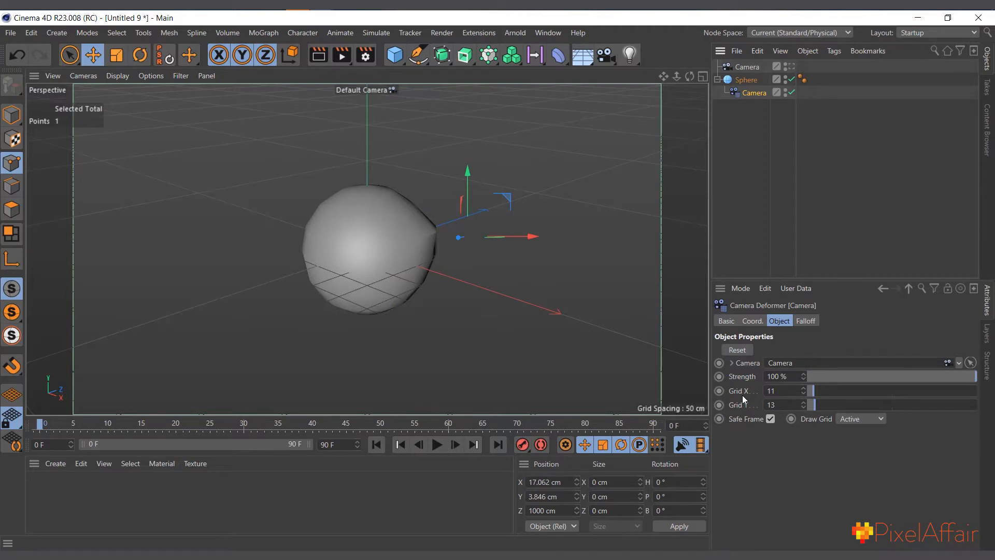
mouse_move(790, 104)
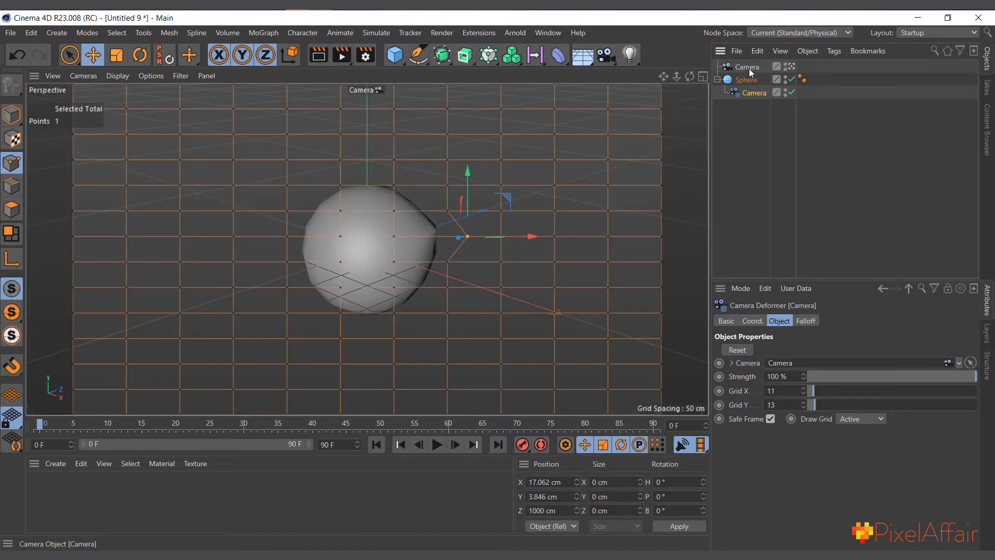
Pull grid points left, up and down to stretch the sphere into a lopsided shape.
left_click(750, 66)
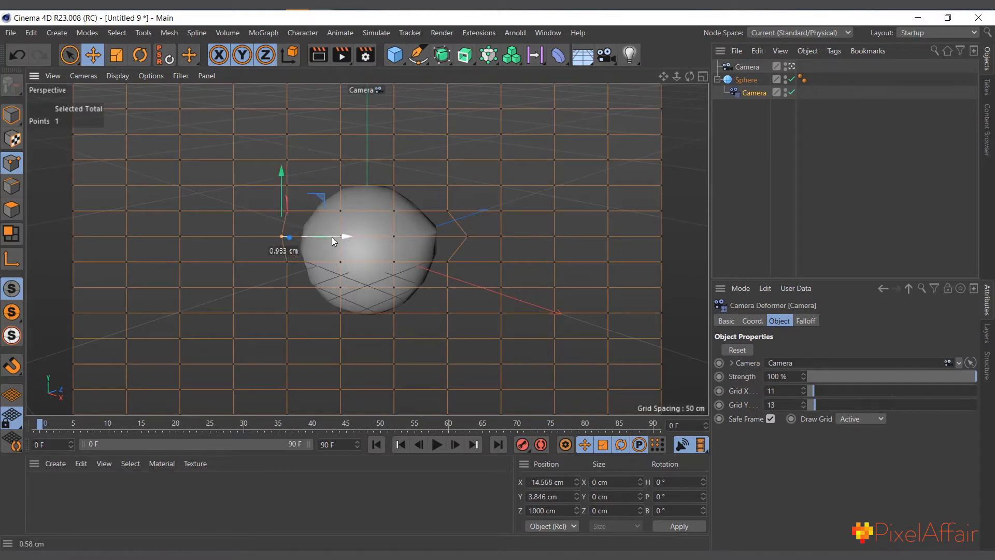
left_click_drag(289, 237, 340, 186)
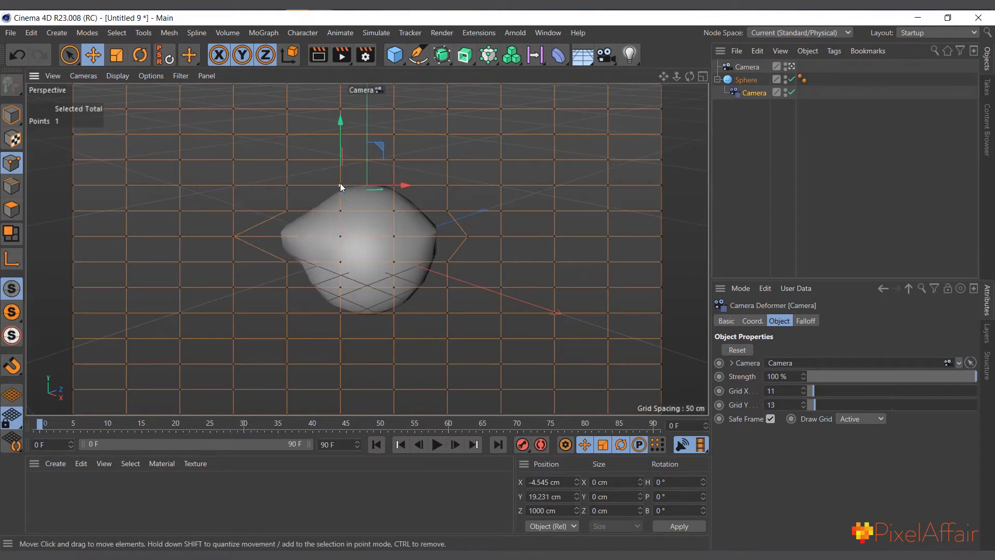
left_click_drag(340, 188, 340, 140)
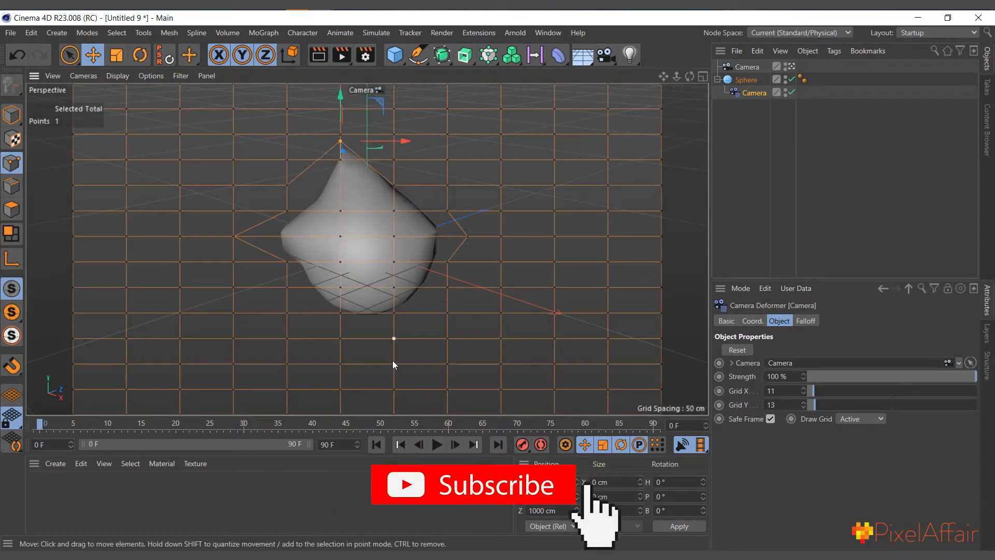
left_click_drag(340, 141, 340, 274)
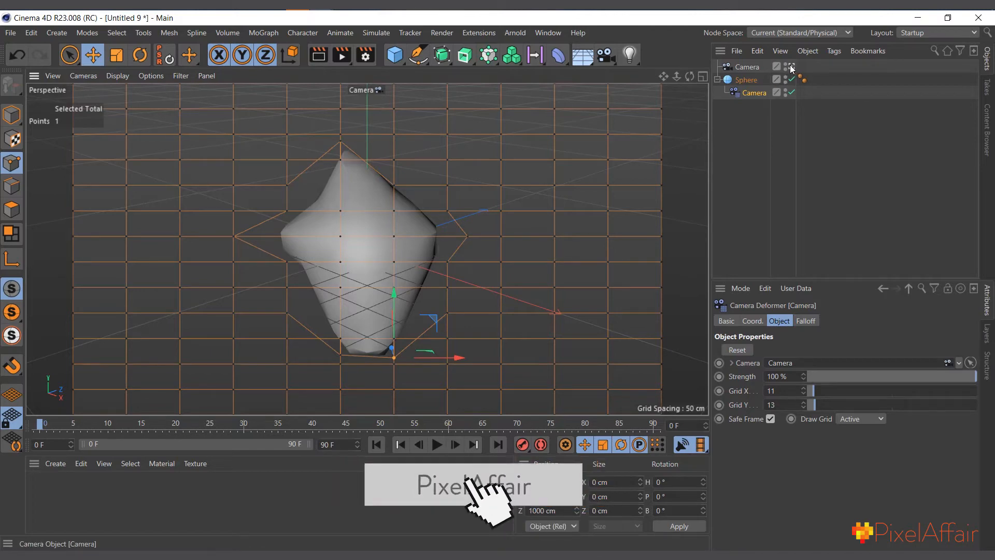
mouse_move(793, 70)
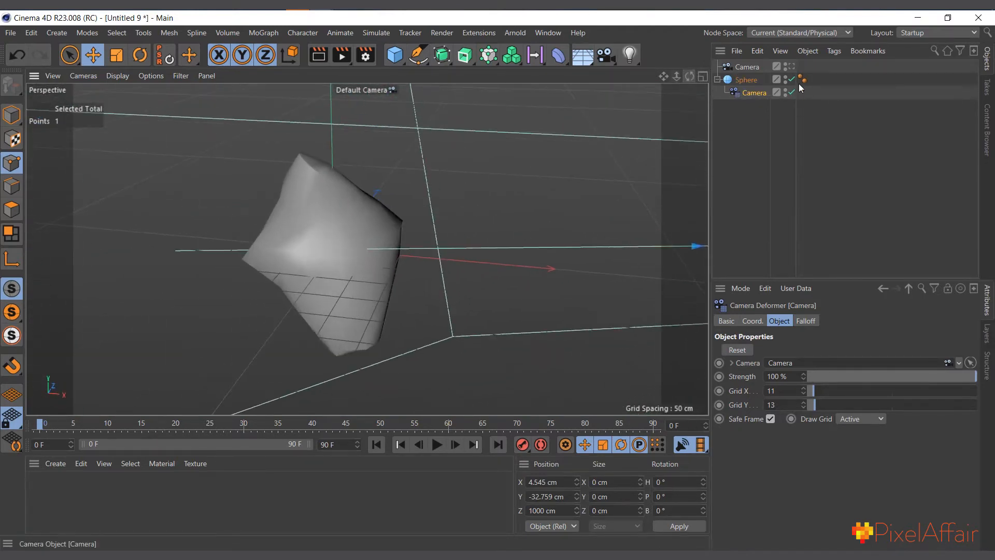
Look at the warped sphere through the camera.
left_click(801, 78)
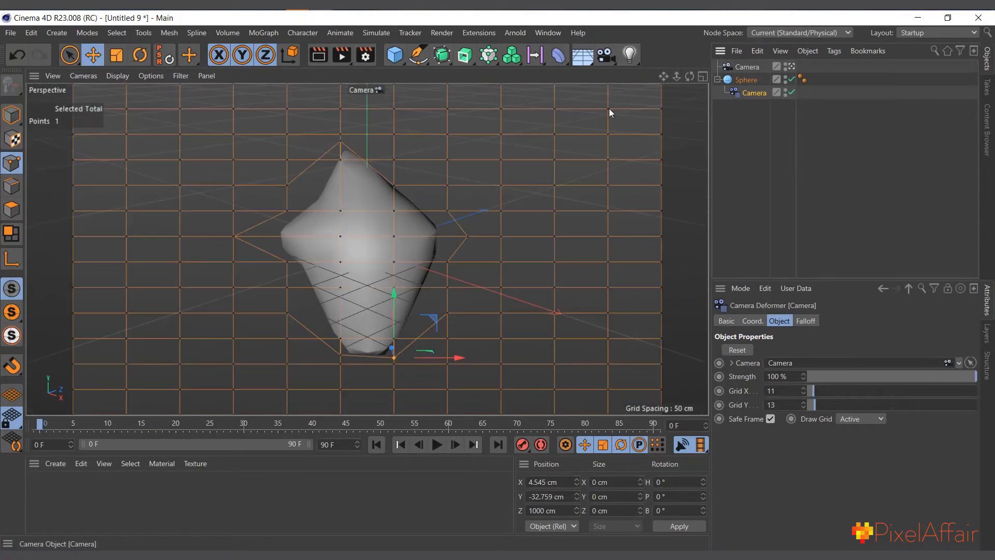
mouse_move(841, 395)
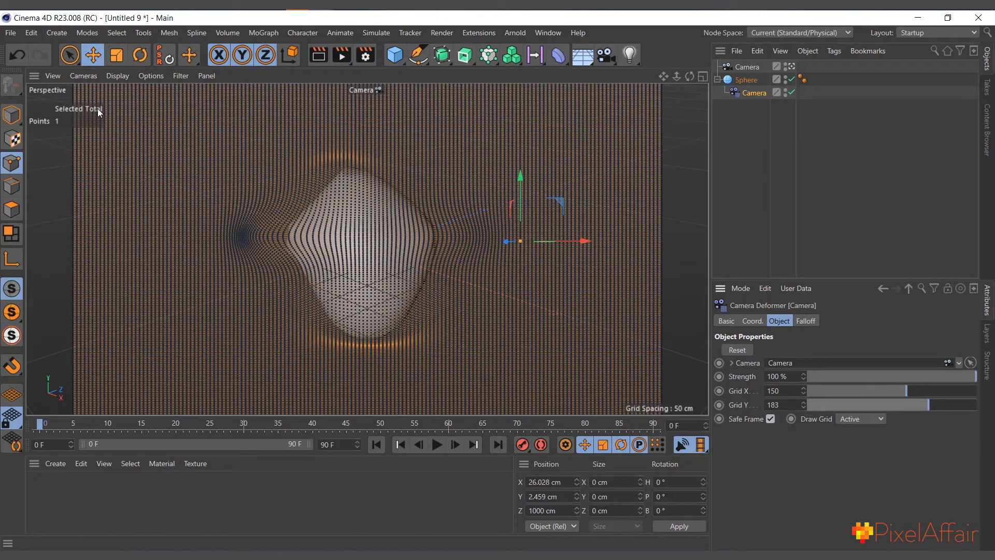
mouse_move(153, 135)
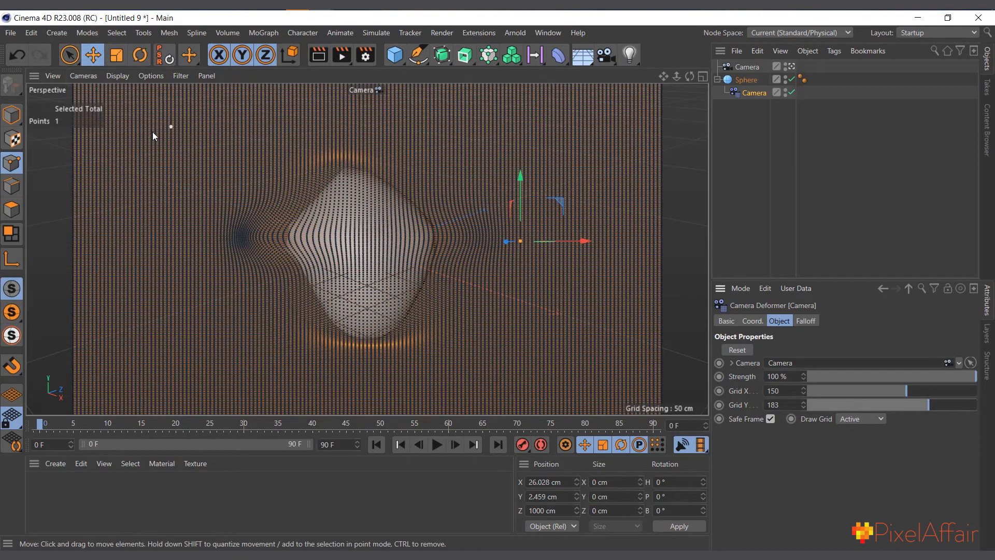
Activate the Mesh > Move > Brush tool in Smear mode with soft falloff.
left_click(167, 32)
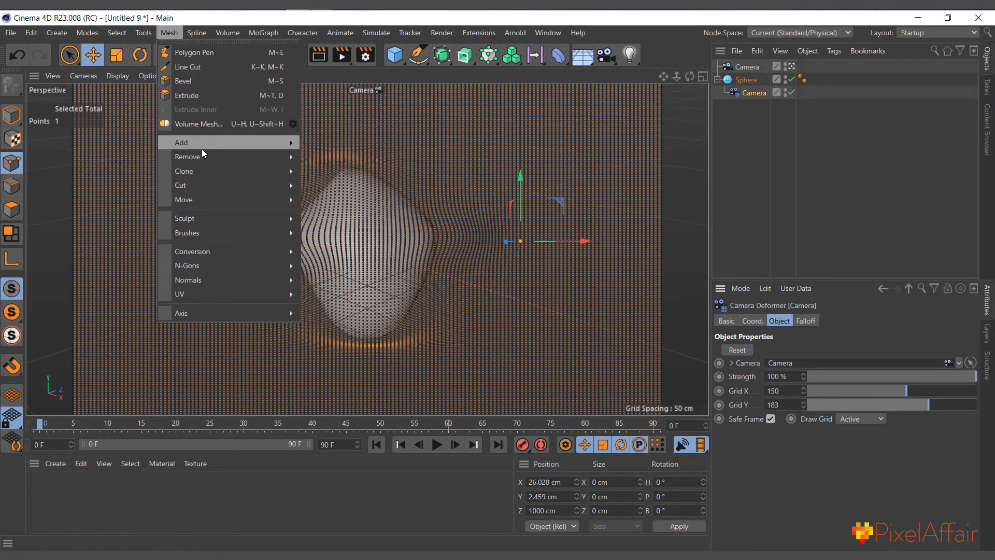
mouse_move(184, 199)
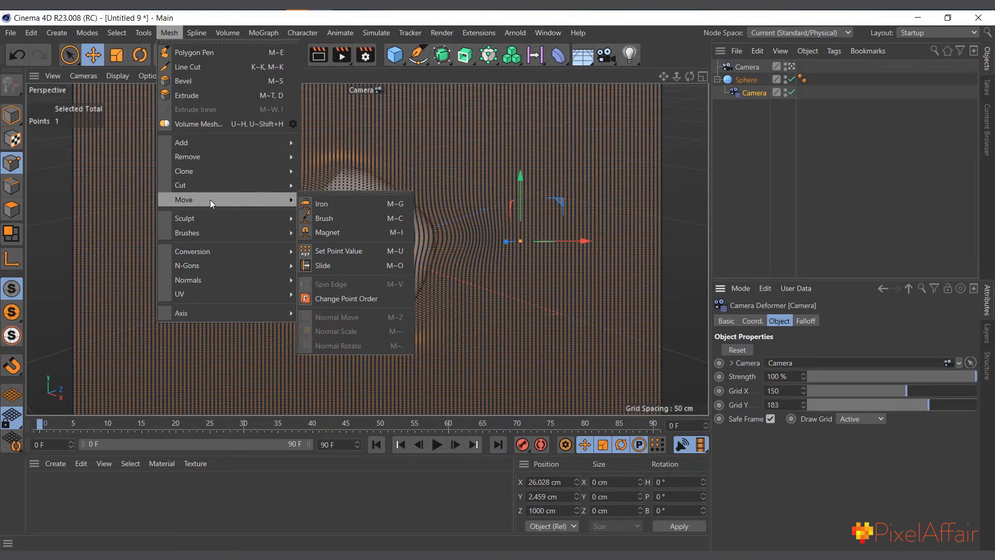
left_click(323, 218)
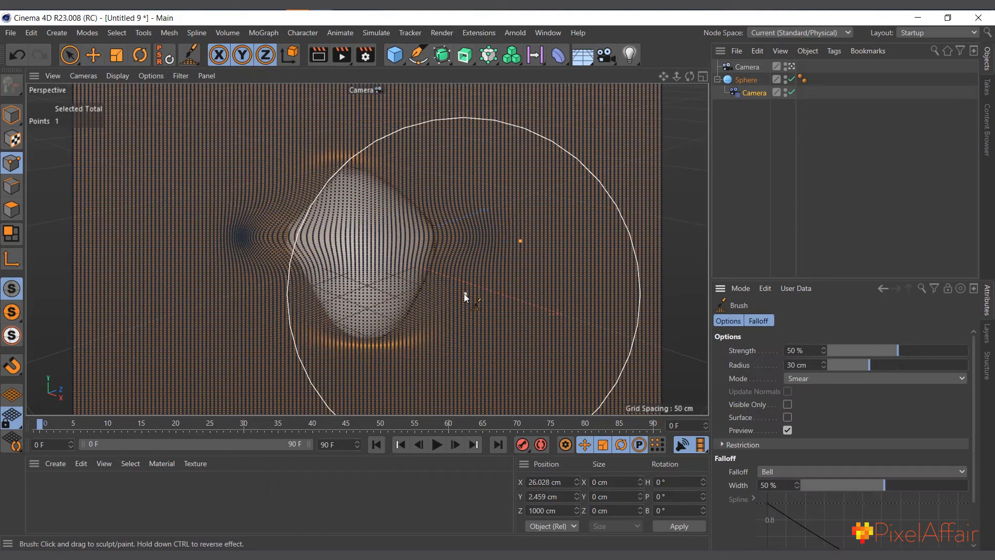
mouse_move(454, 239)
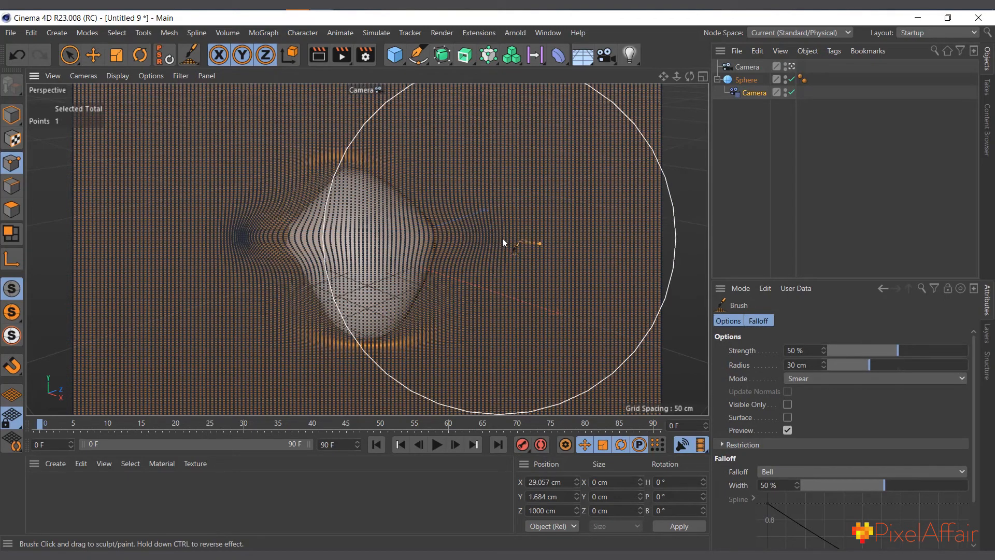
mouse_move(691, 174)
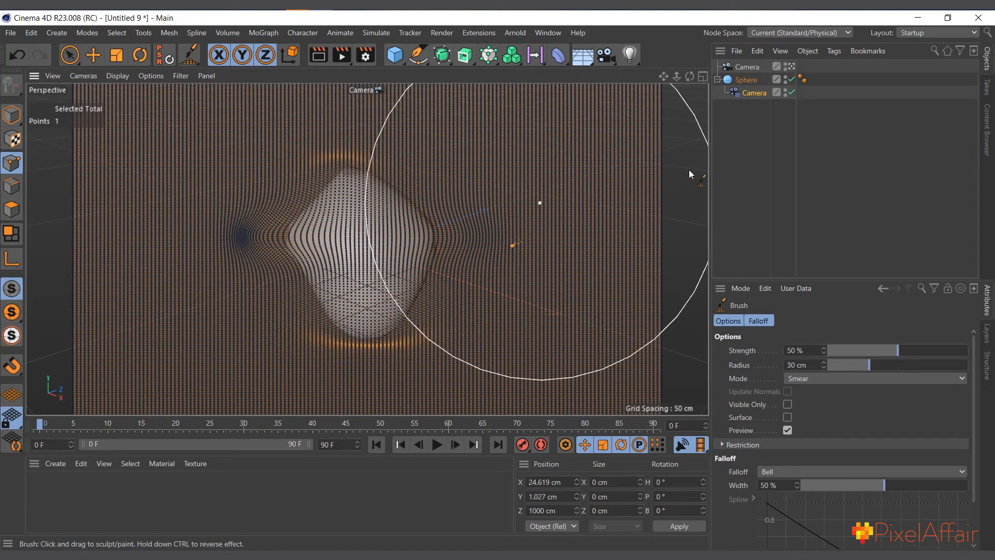
Select the Camera deformer's settings and group the sphere under a new Null.
left_click(754, 92)
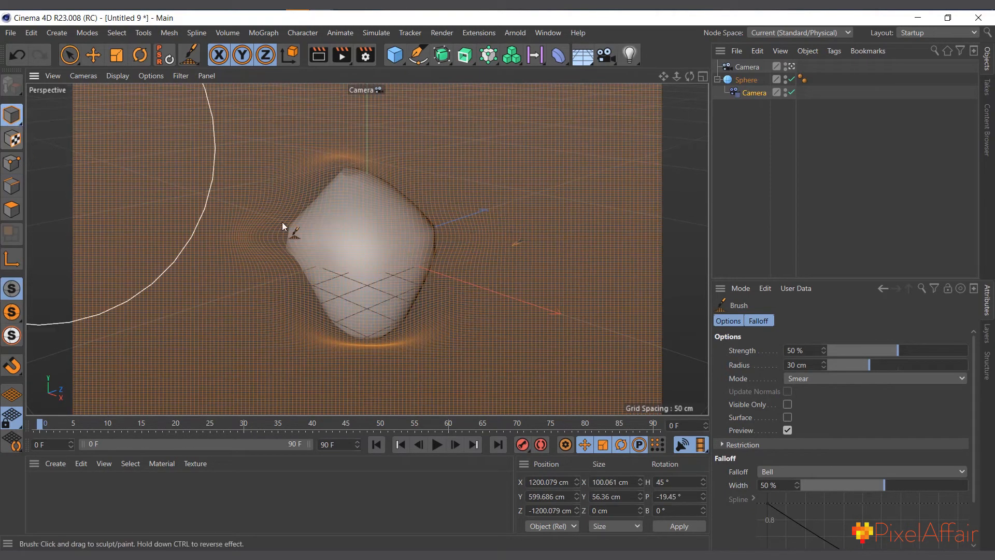
left_click(753, 92)
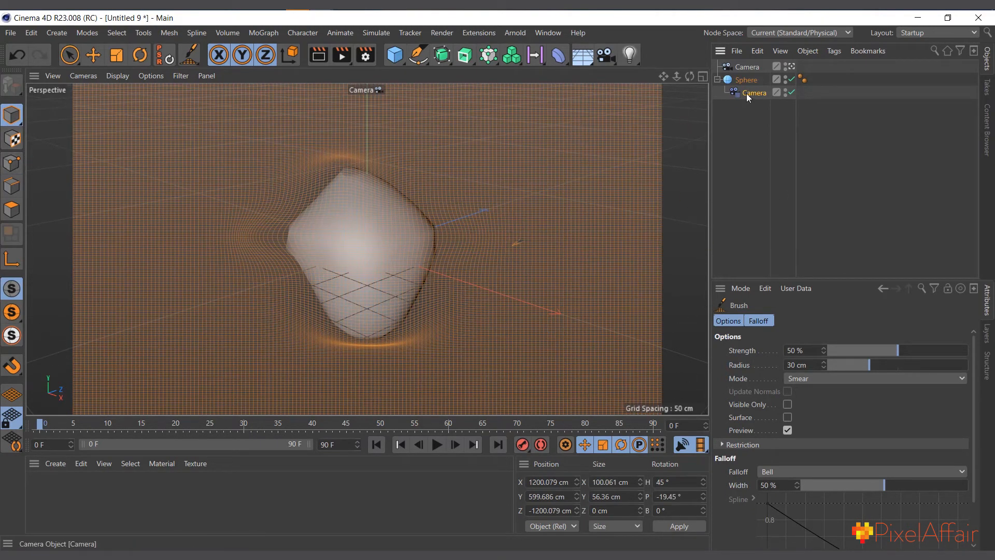
left_click(754, 92)
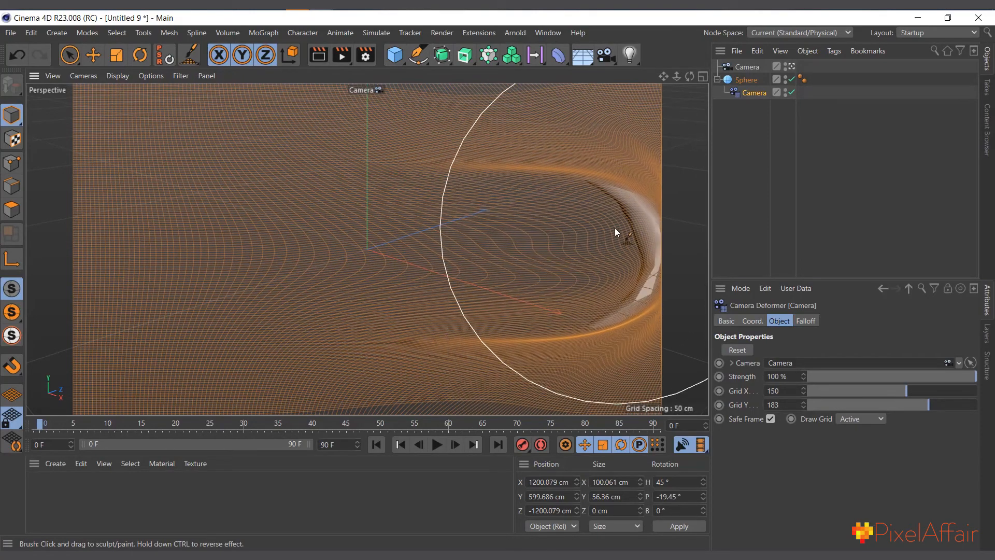
left_click(394, 55)
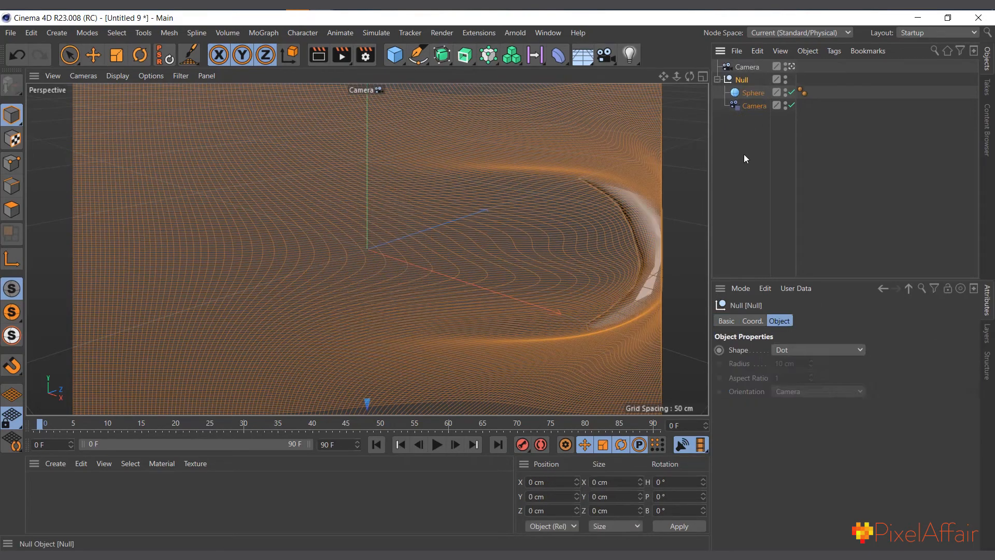
Select the sphere and activate the Move tool to shift it along X.
left_click(753, 93)
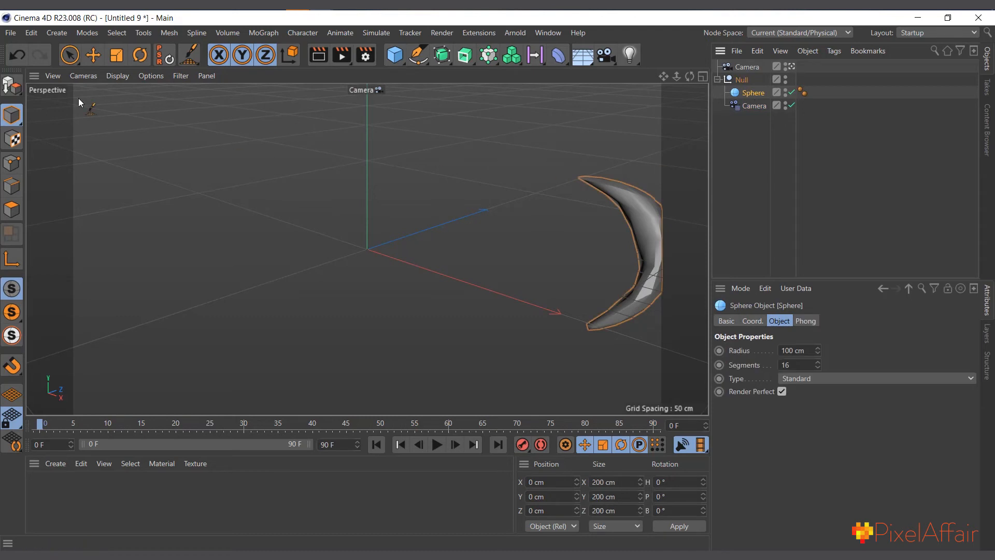
left_click(92, 55)
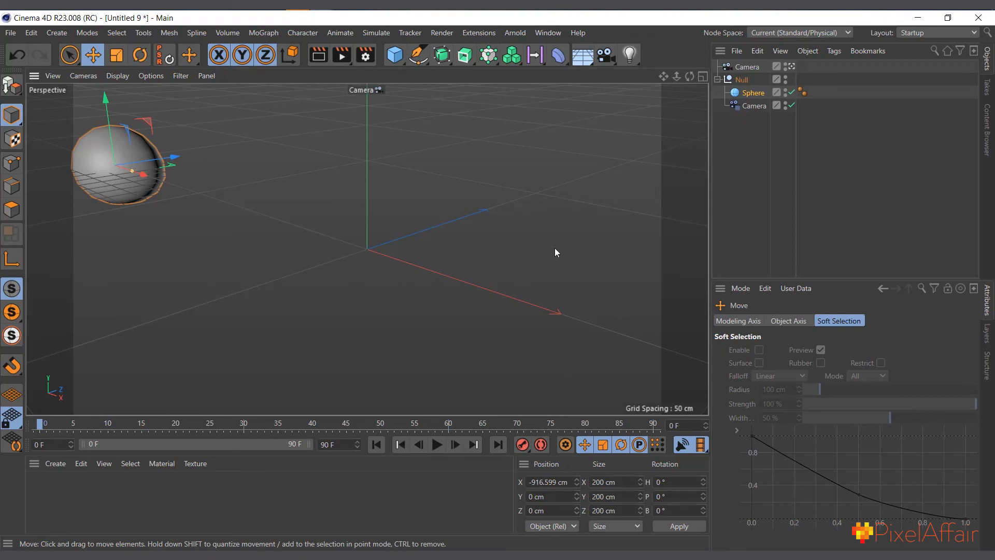
mouse_move(146, 185)
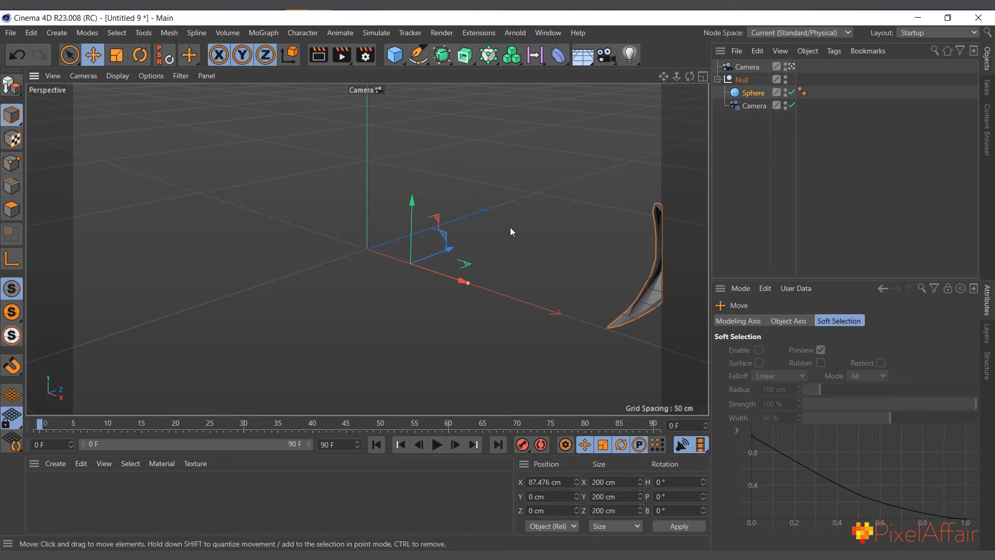
mouse_move(600, 298)
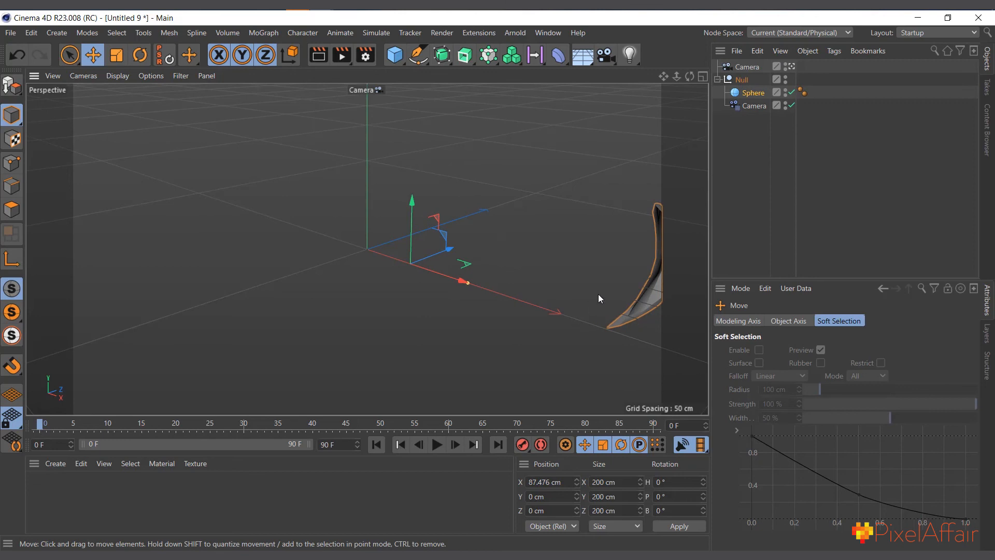